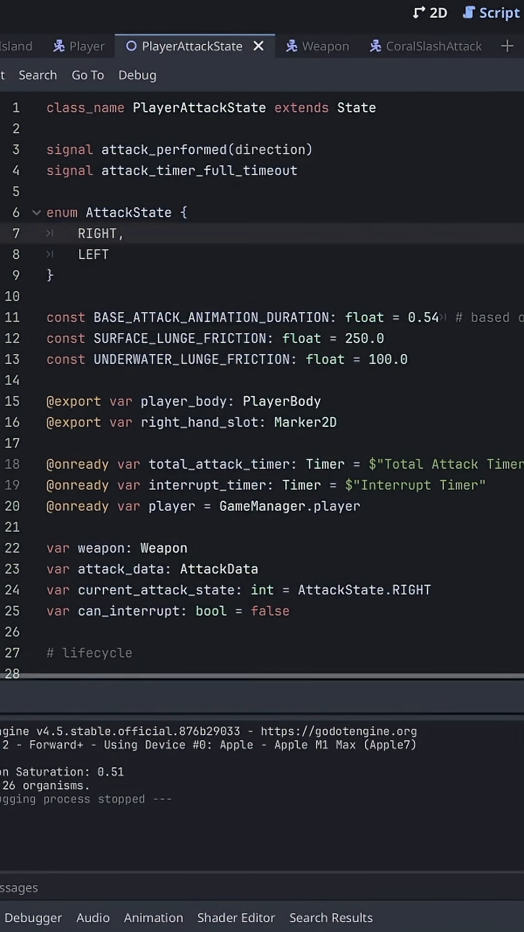
Review the state script's weapon check on primary_attack_data down to the weapon's use_primary call
scroll(down, 3)
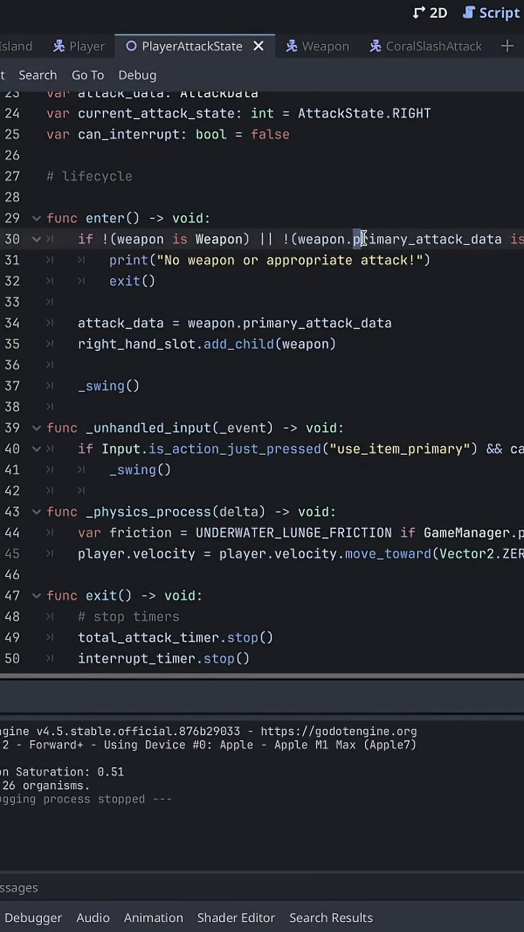
double_click(425, 239)
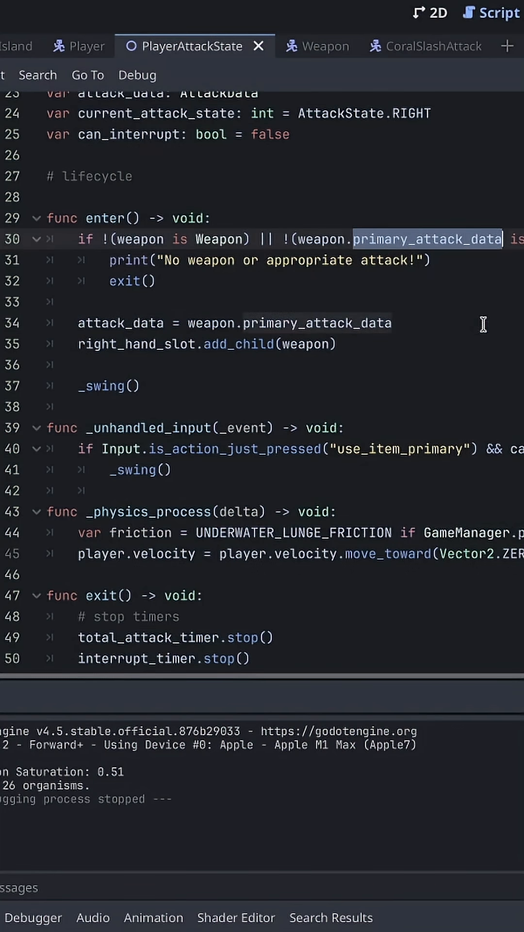
mouse_move(476, 325)
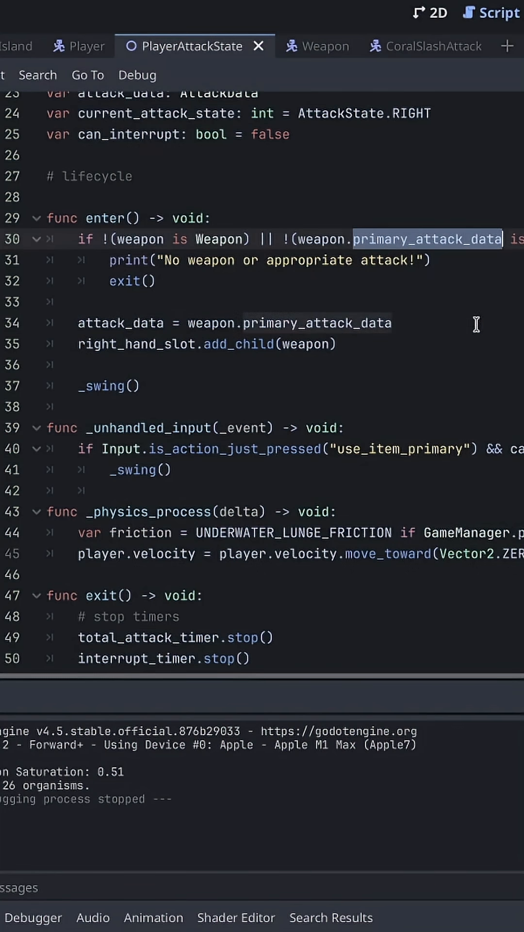
mouse_move(251, 287)
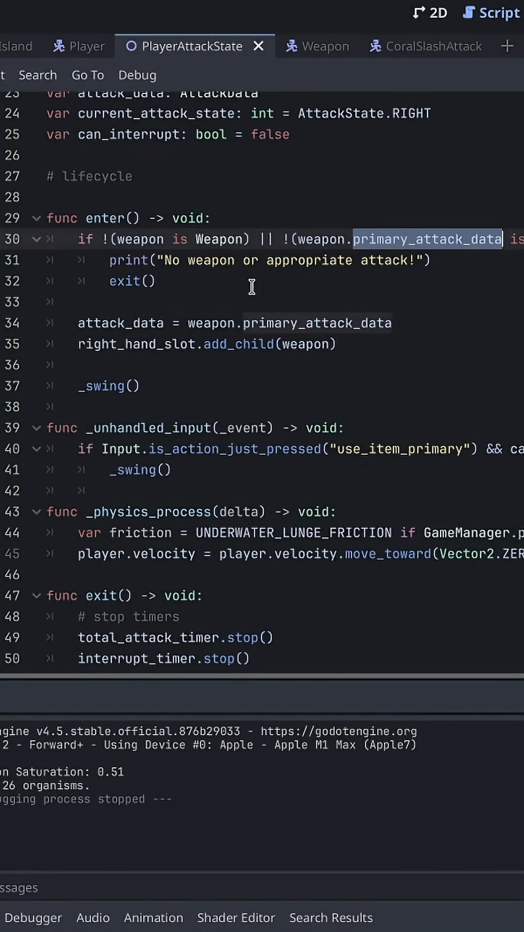
mouse_move(227, 291)
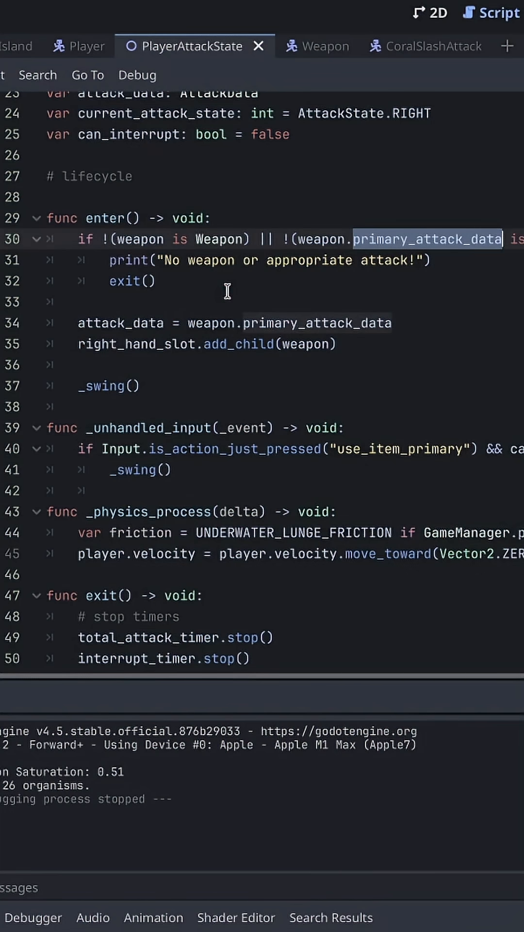
mouse_move(292, 343)
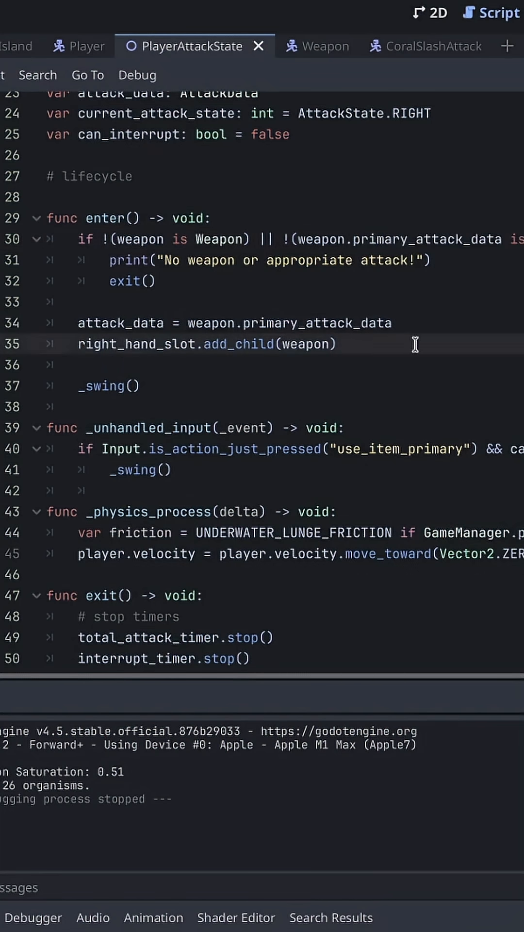
mouse_move(199, 376)
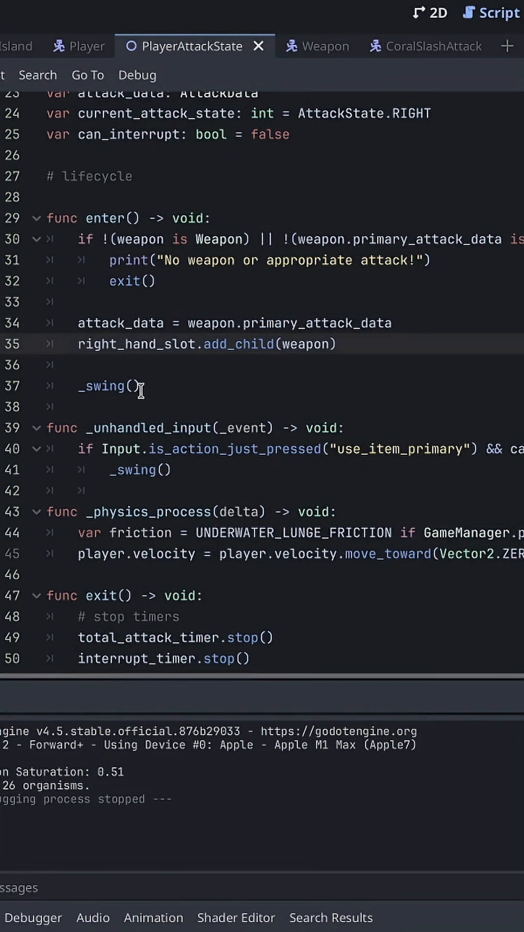
mouse_move(112, 386)
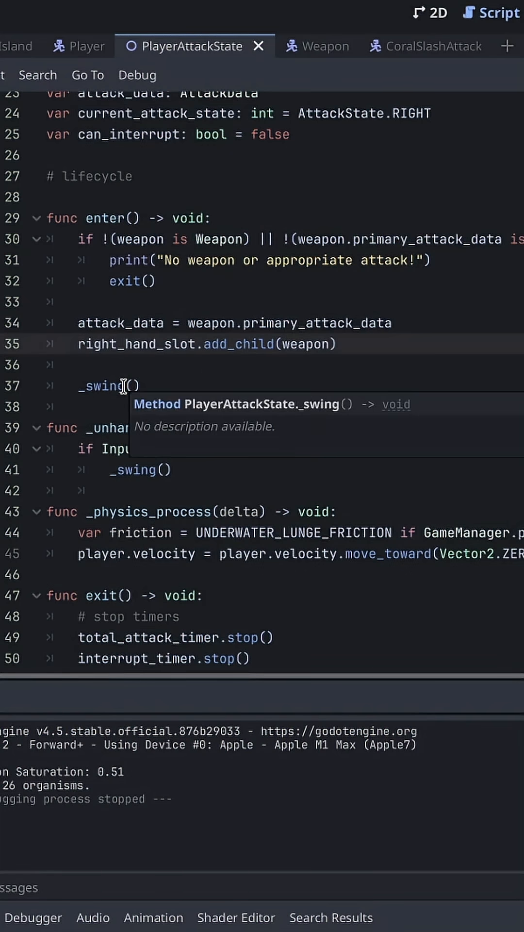
scroll(down, 3)
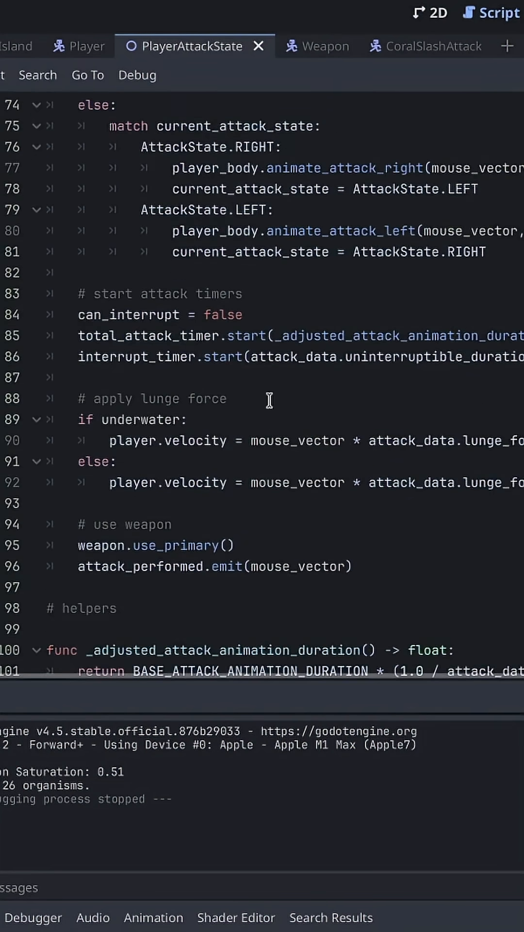
mouse_move(258, 378)
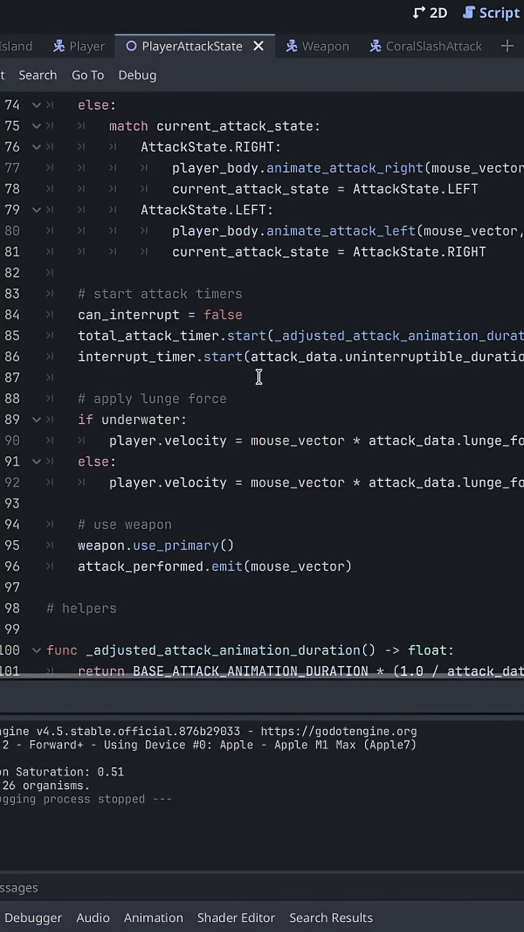
scroll(down, 3)
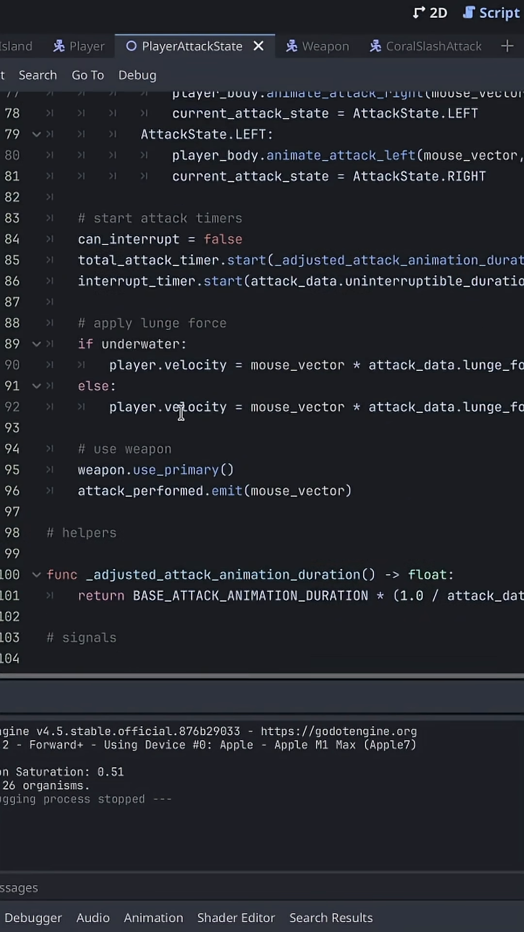
mouse_move(274, 465)
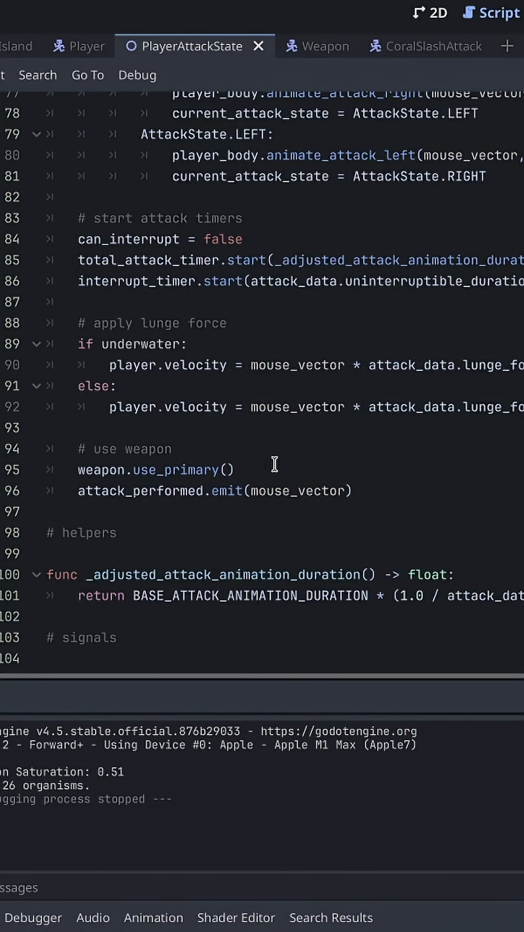
double_click(177, 470)
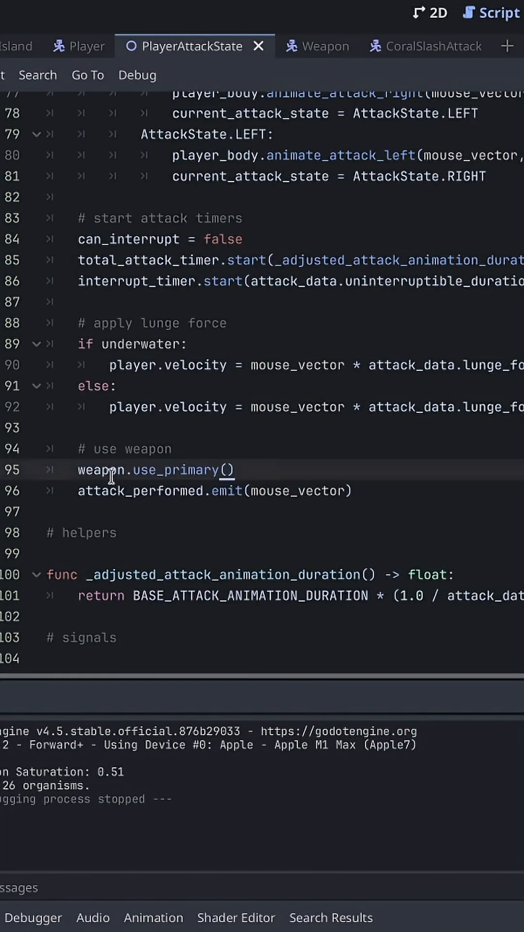
Walk through the Weapon script's use_primary: its definition, primary_attack_instance and the execute call
click(305, 46)
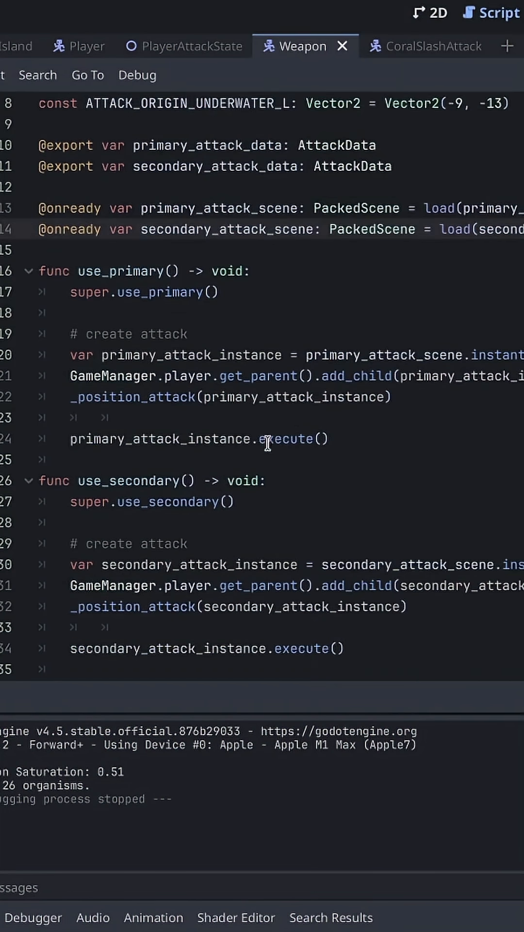
double_click(119, 271)
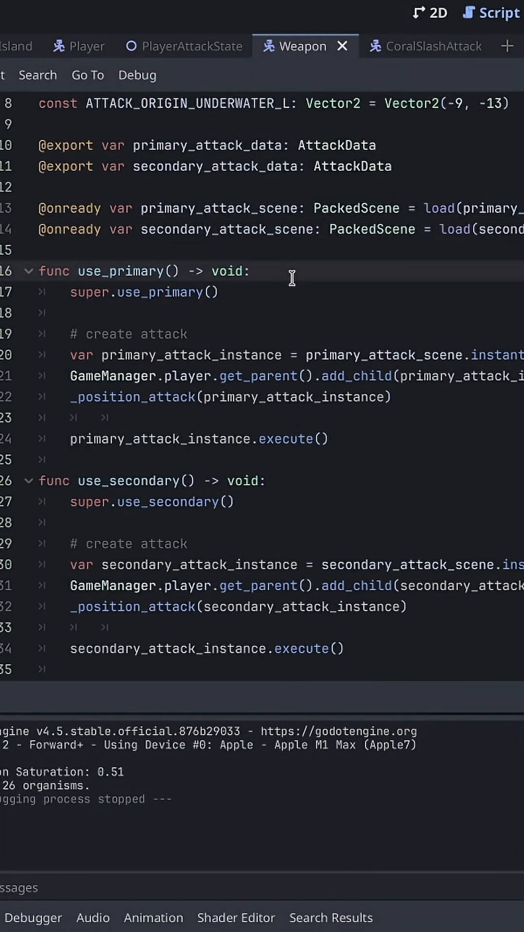
mouse_move(494, 302)
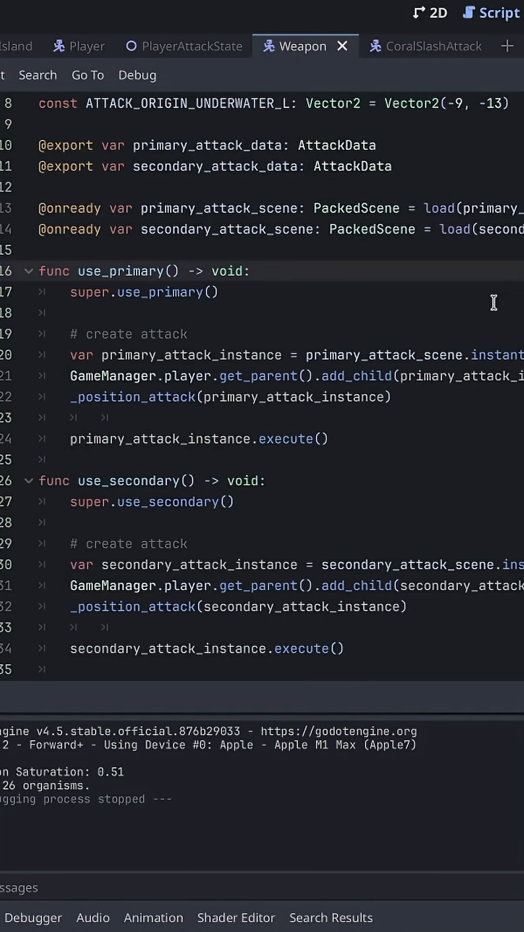
mouse_move(272, 335)
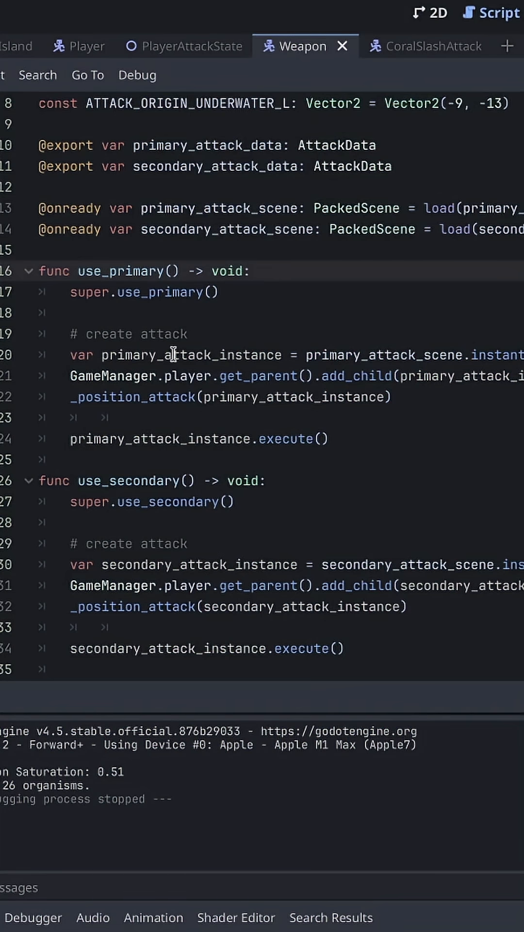
double_click(385, 355)
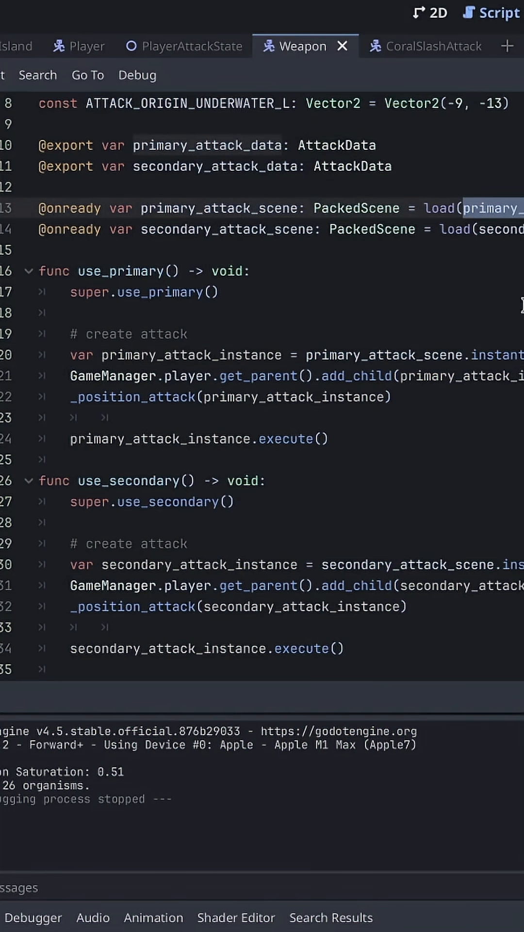
mouse_move(248, 325)
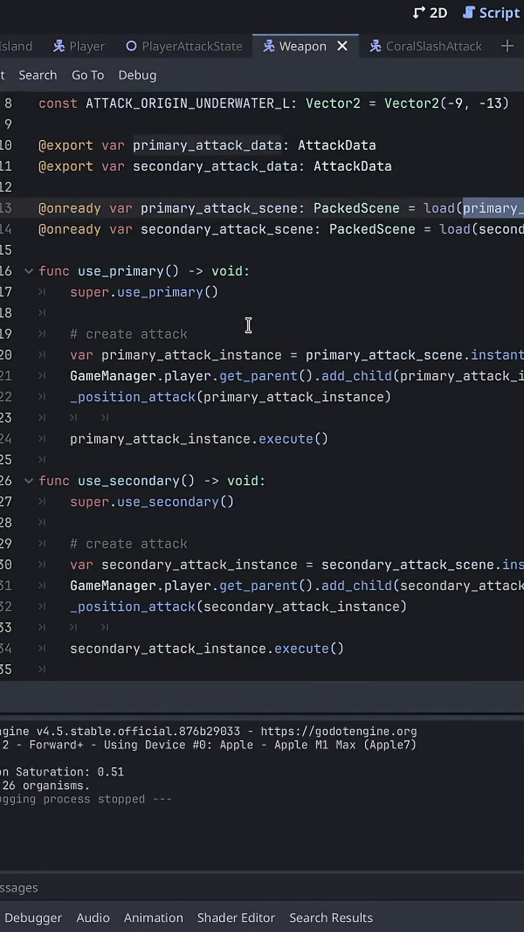
mouse_move(144, 395)
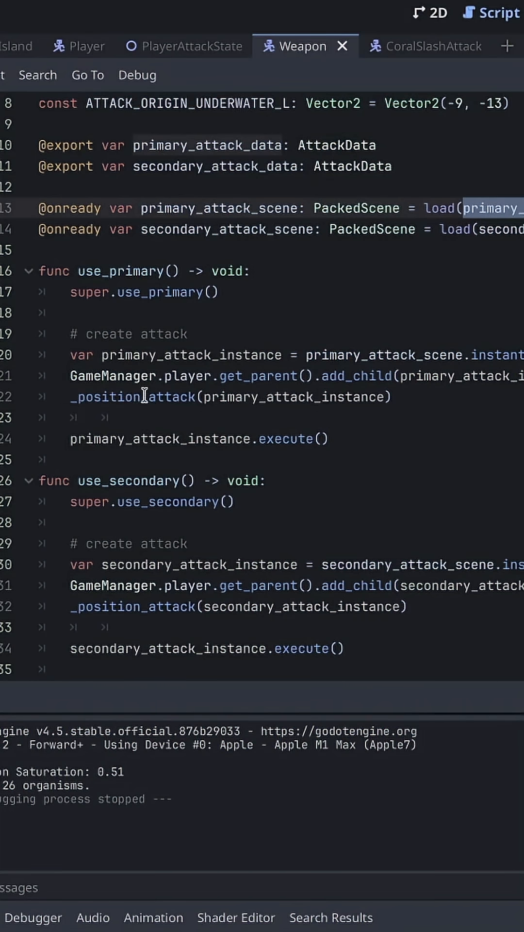
mouse_move(446, 399)
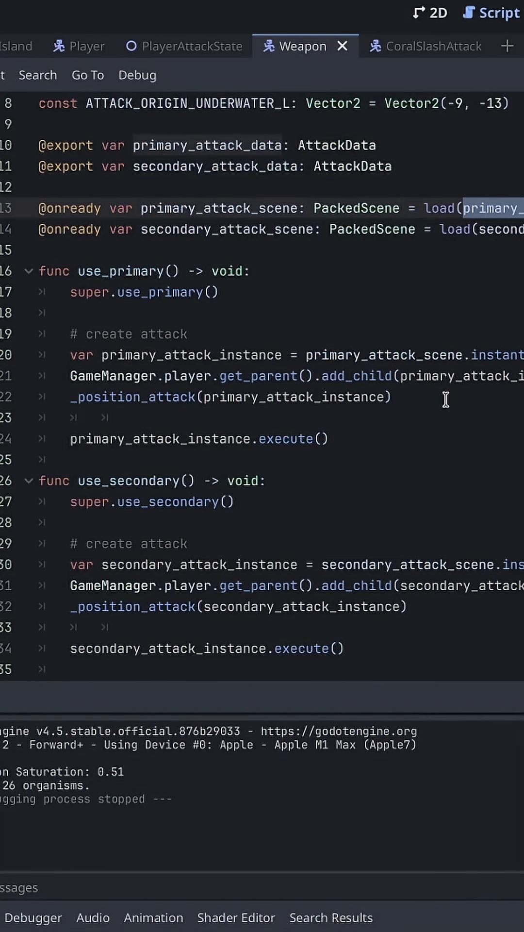
mouse_move(426, 416)
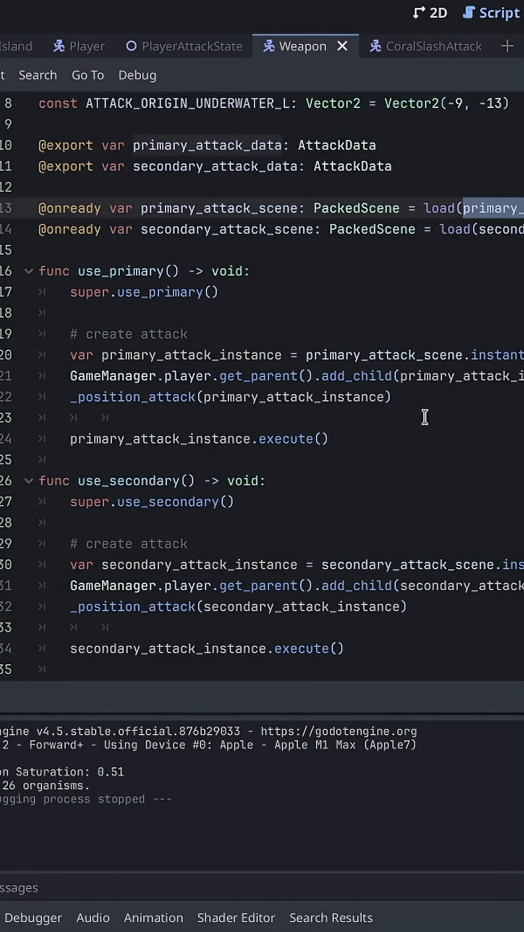
double_click(290, 439)
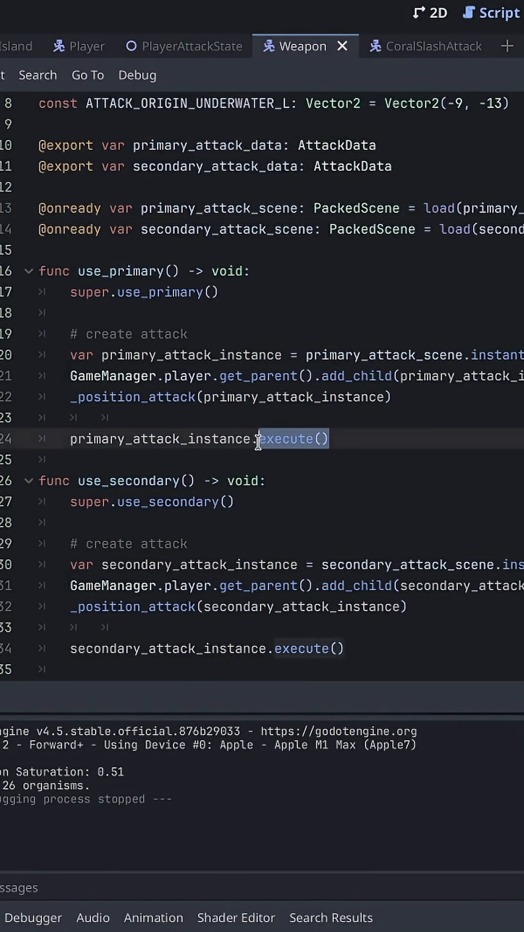
click(235, 438)
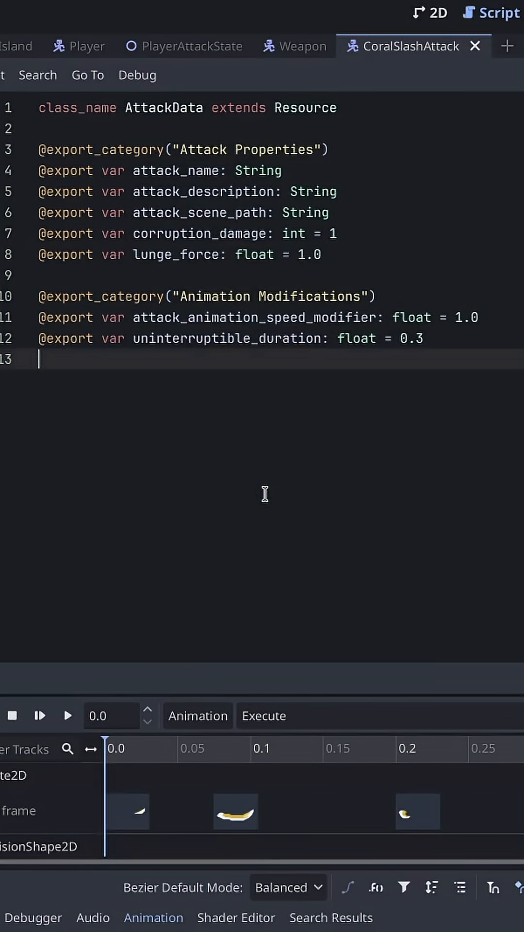
mouse_move(192, 129)
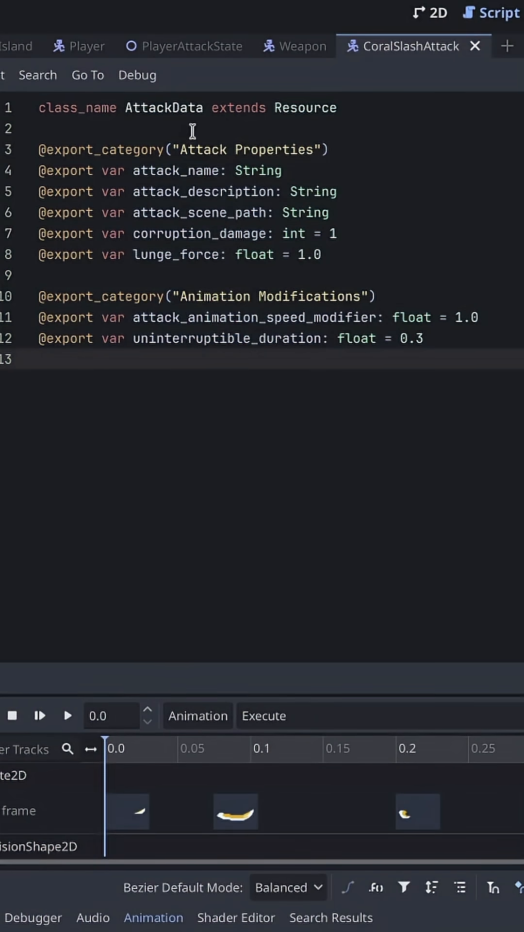
mouse_move(246, 125)
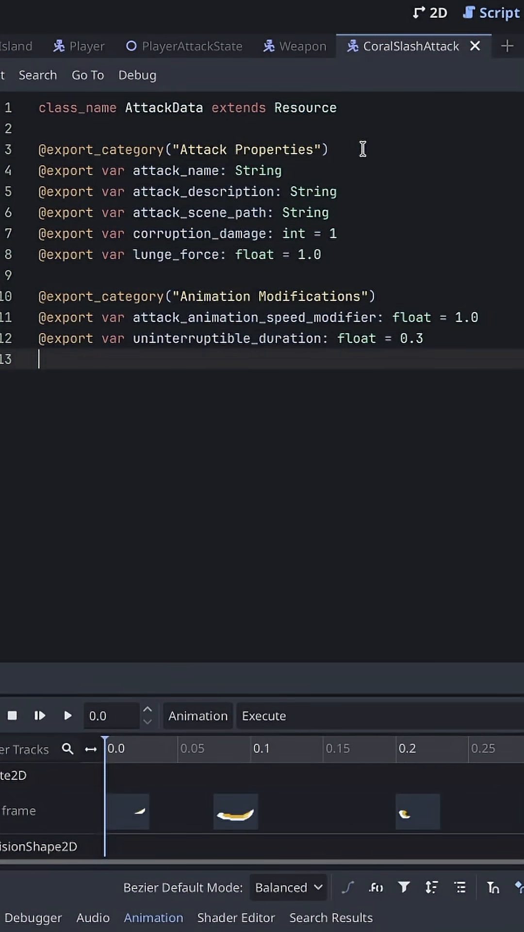
mouse_move(366, 173)
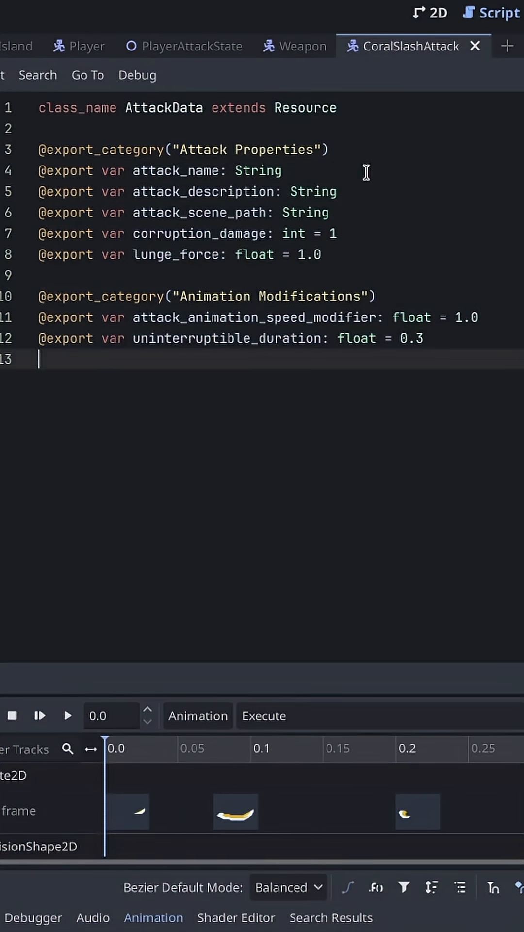
mouse_move(191, 173)
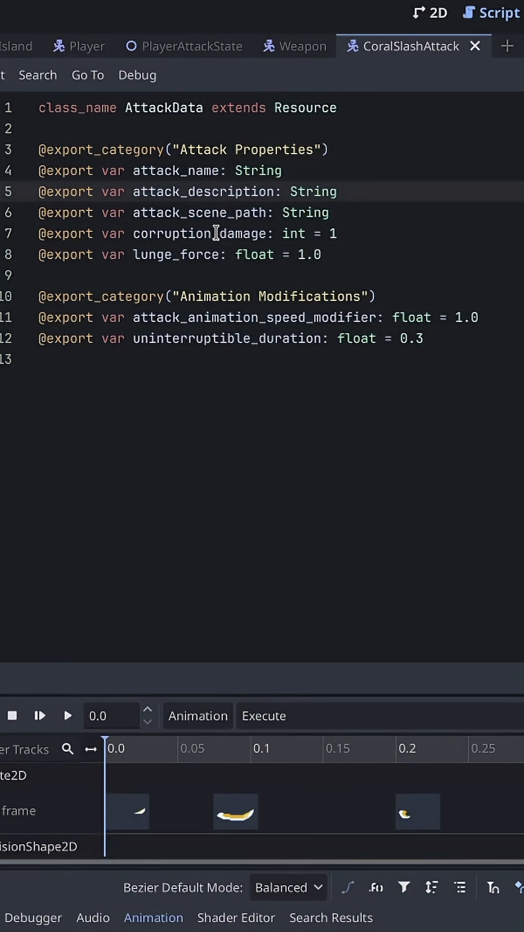
mouse_move(219, 234)
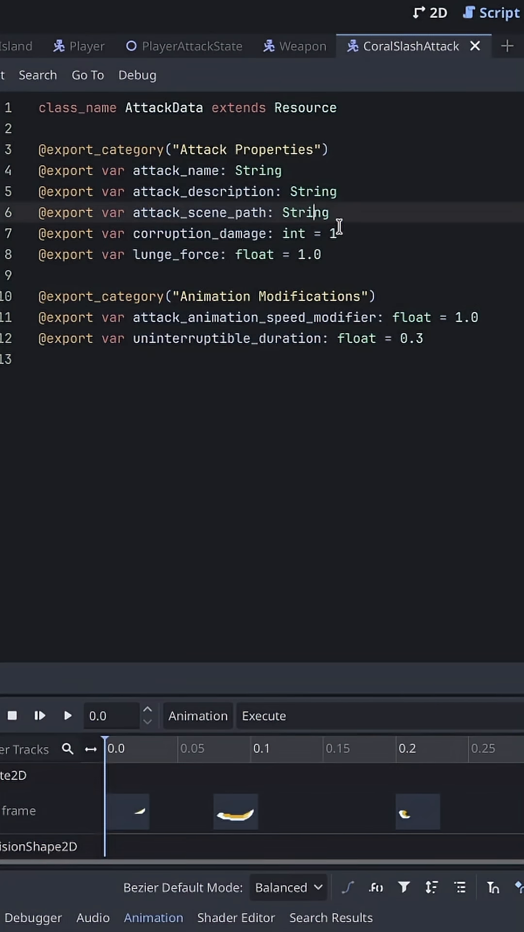
mouse_move(343, 268)
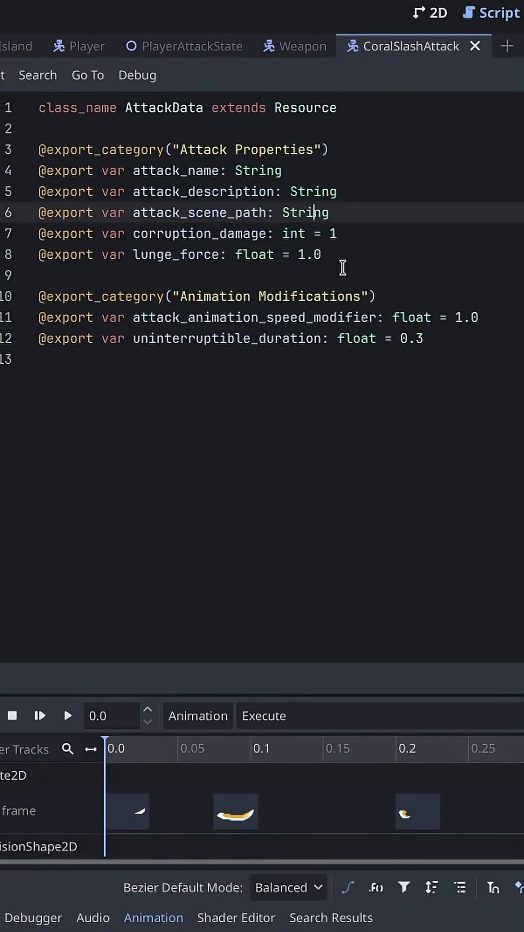
mouse_move(375, 313)
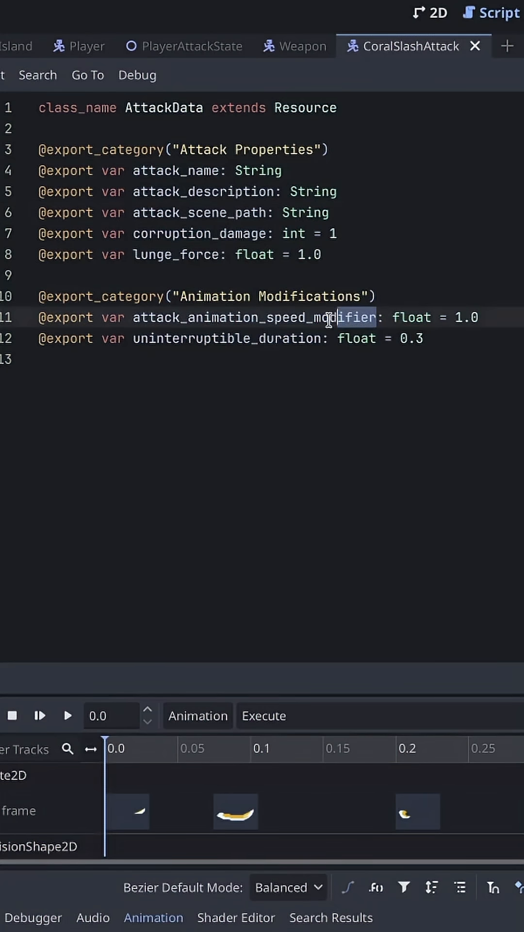
Pick out the attack_animation_speed_modifier export among the AttackData properties
double_click(252, 316)
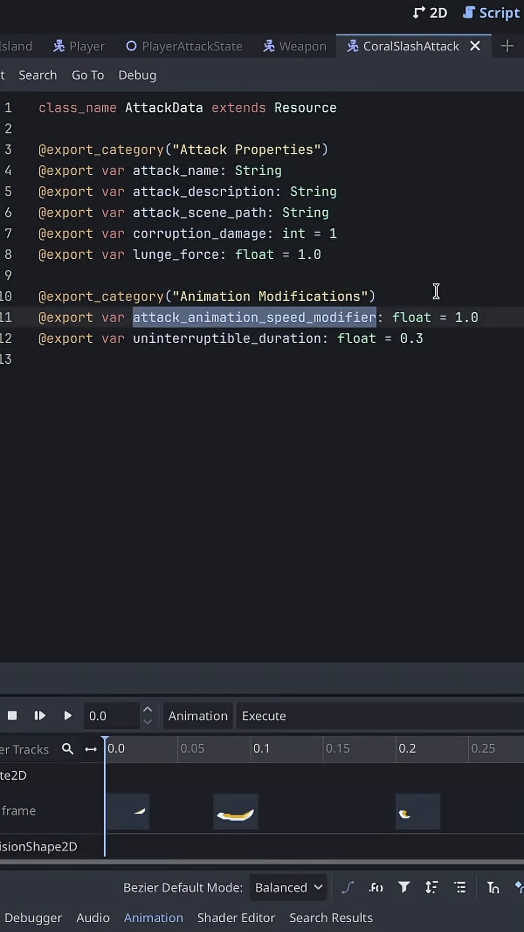
mouse_move(429, 292)
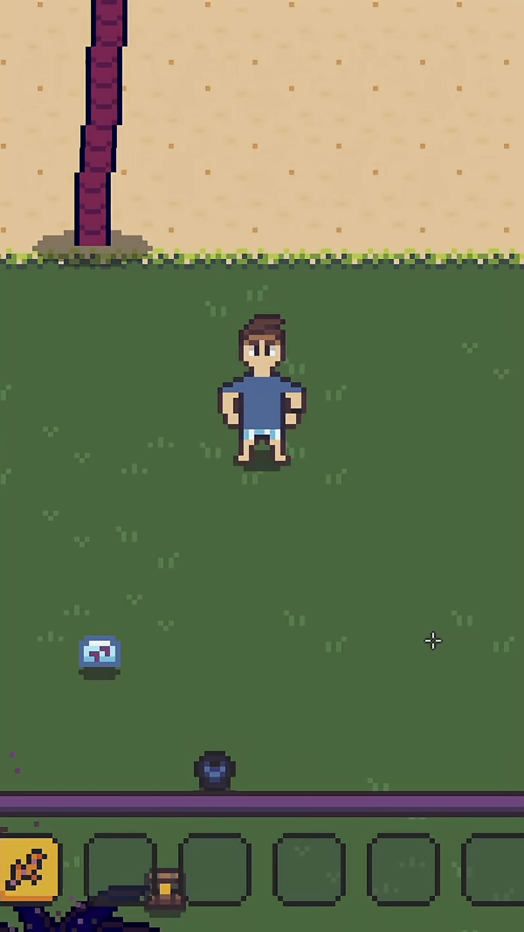
mouse_move(152, 468)
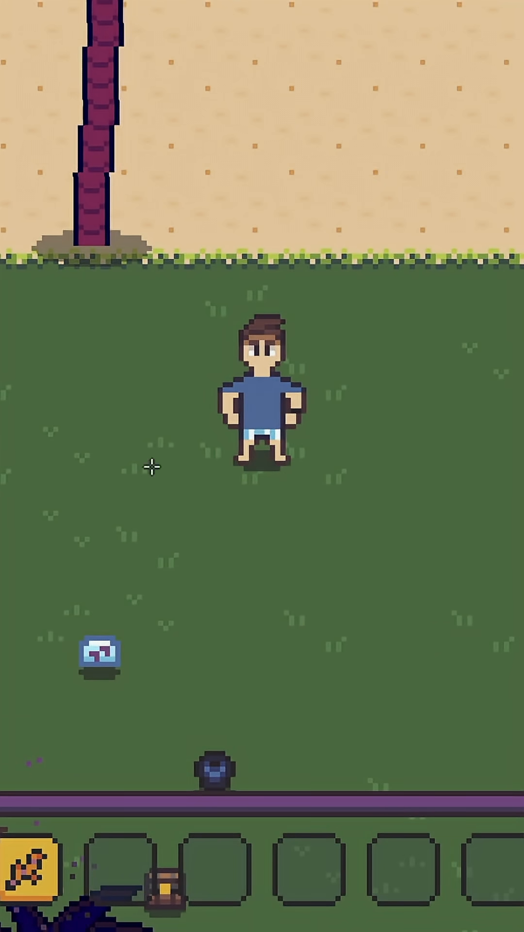
Trigger the player's primary sword-slash attack on the grass in the running game
click(467, 279)
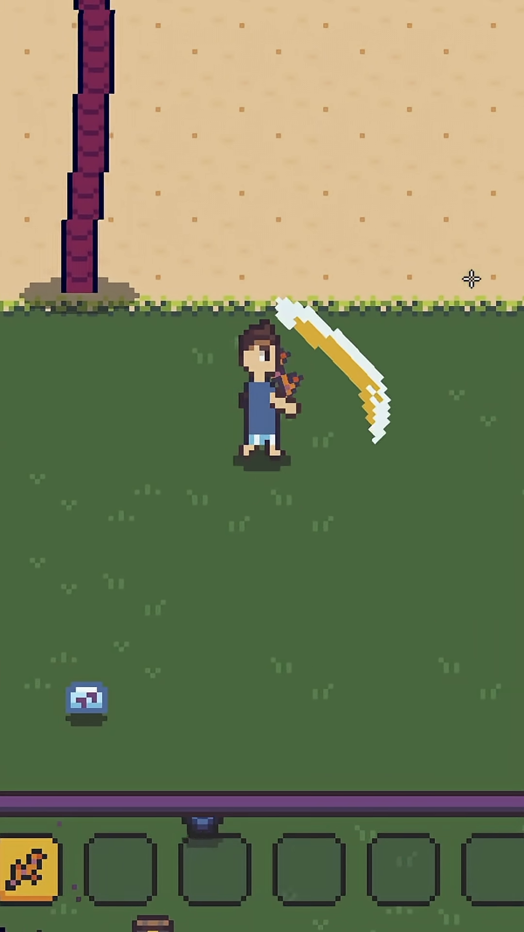